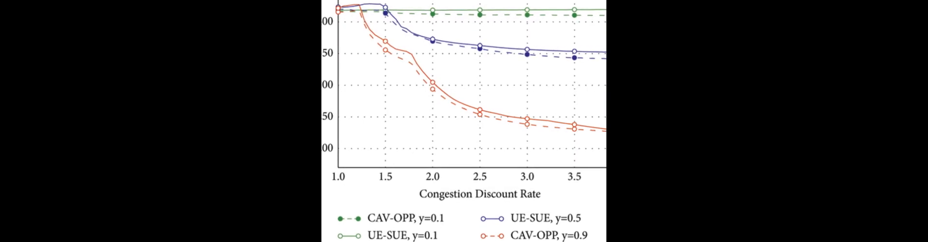
pyautogui.scroll(-3)
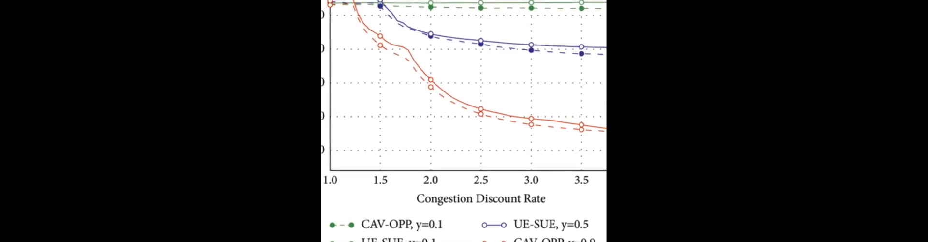